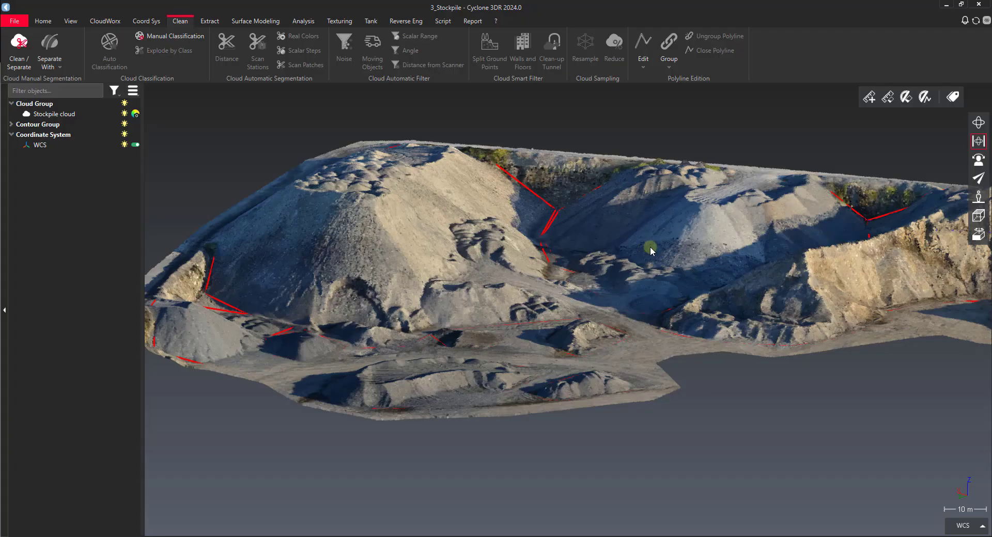
{"action": "mouse_move", "coordinate": [608, 271]}
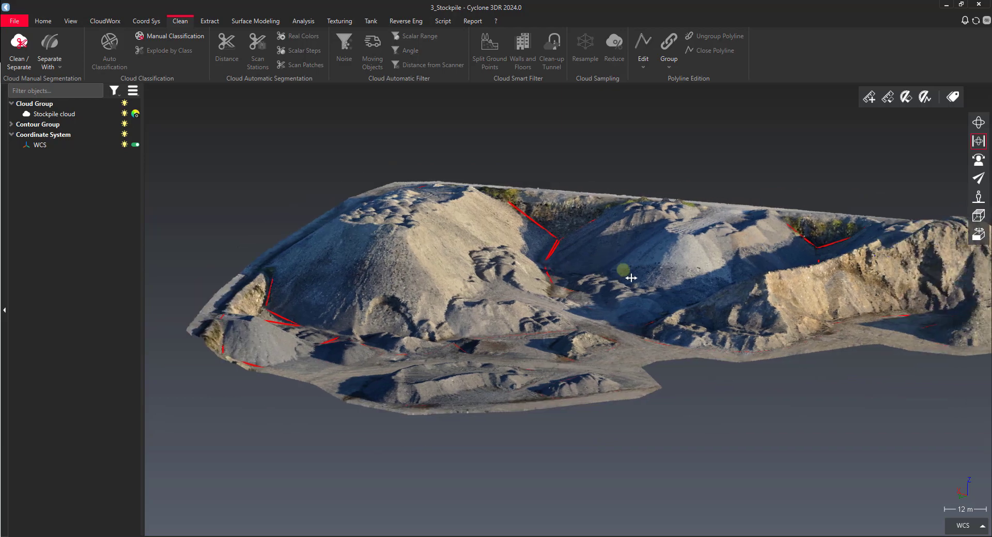
{"action": "mouse_move", "coordinate": [303, 36]}
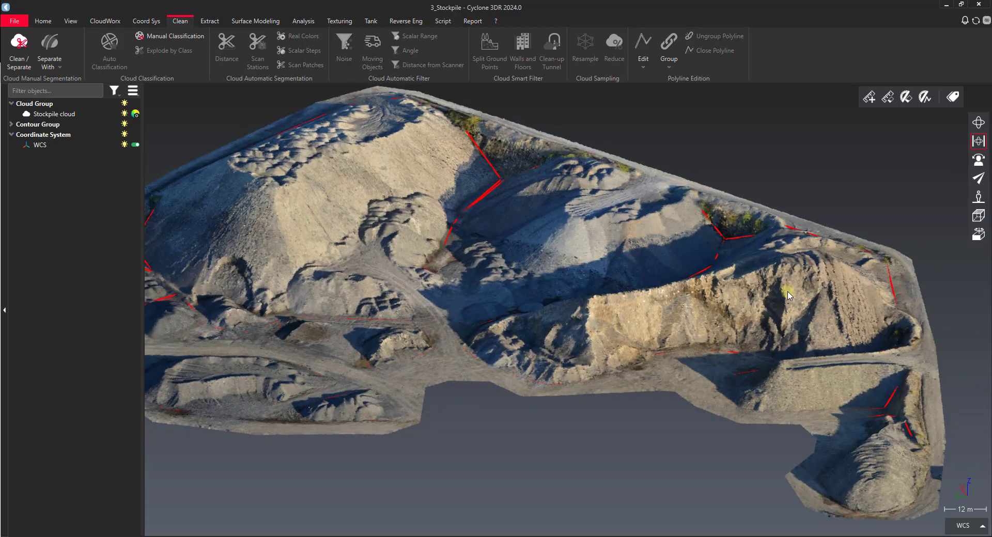
{"action": "mouse_move", "coordinate": [664, 348]}
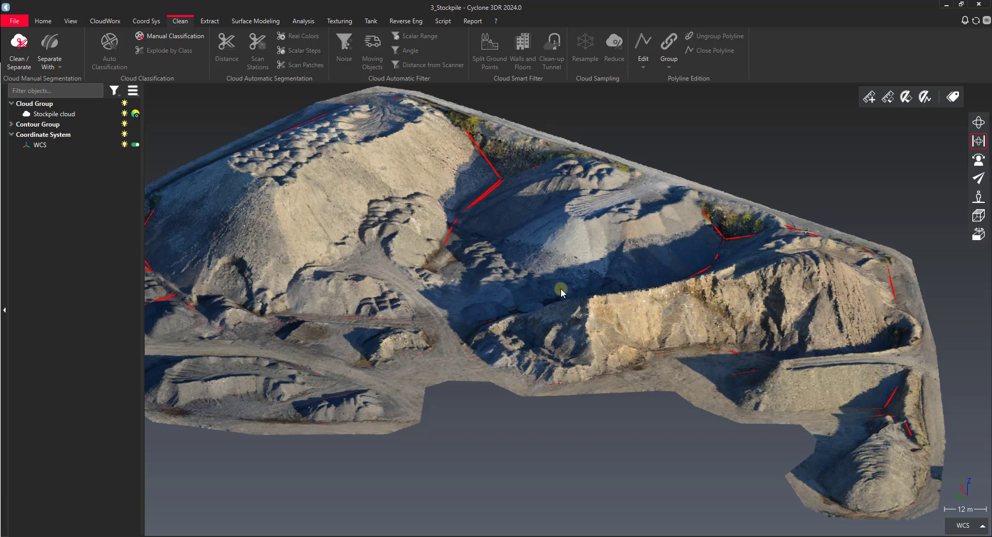
Switch off the Contour Group's visibility in the tree, leaving just the bare stockpile cloud in view
{"action": "left_click_drag", "start_coordinate": [560, 292], "coordinate": [576, 339]}
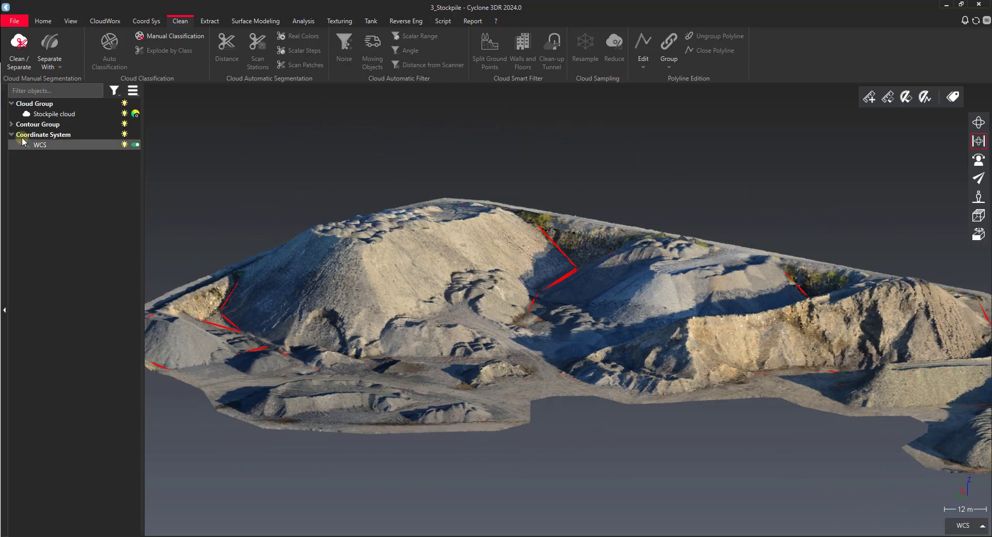
{"action": "left_click", "coordinate": [11, 124]}
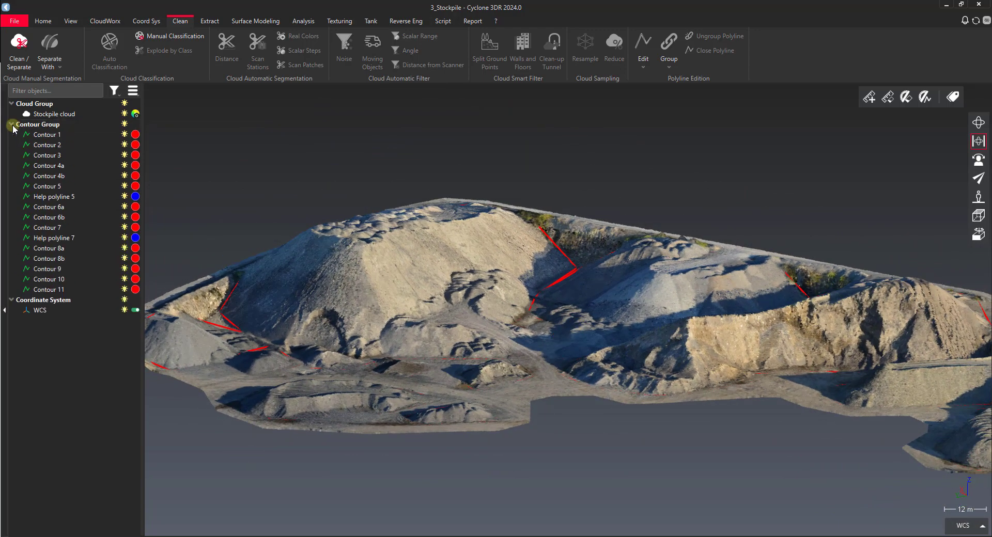
{"action": "left_click", "coordinate": [38, 124]}
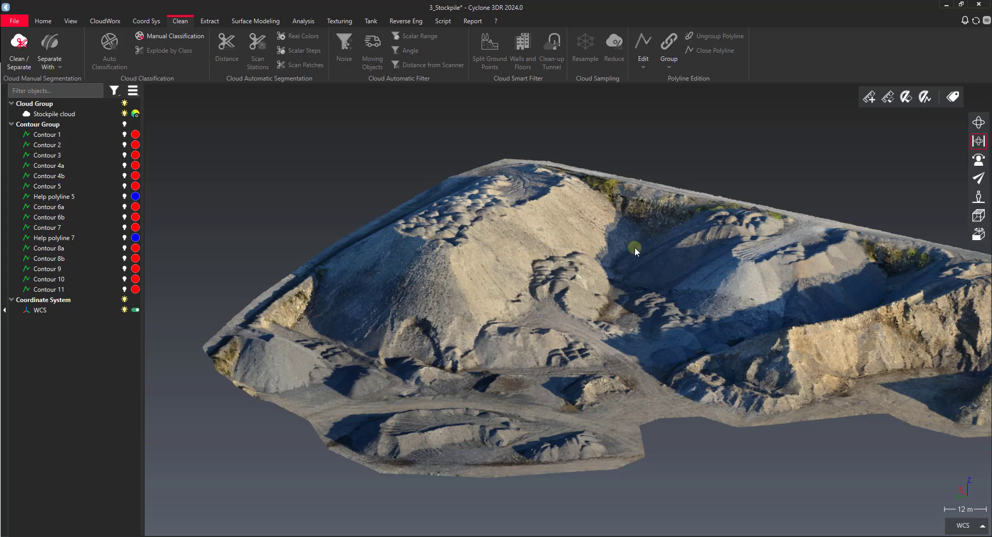
{"action": "left_click_drag", "start_coordinate": [635, 251], "coordinate": [571, 193]}
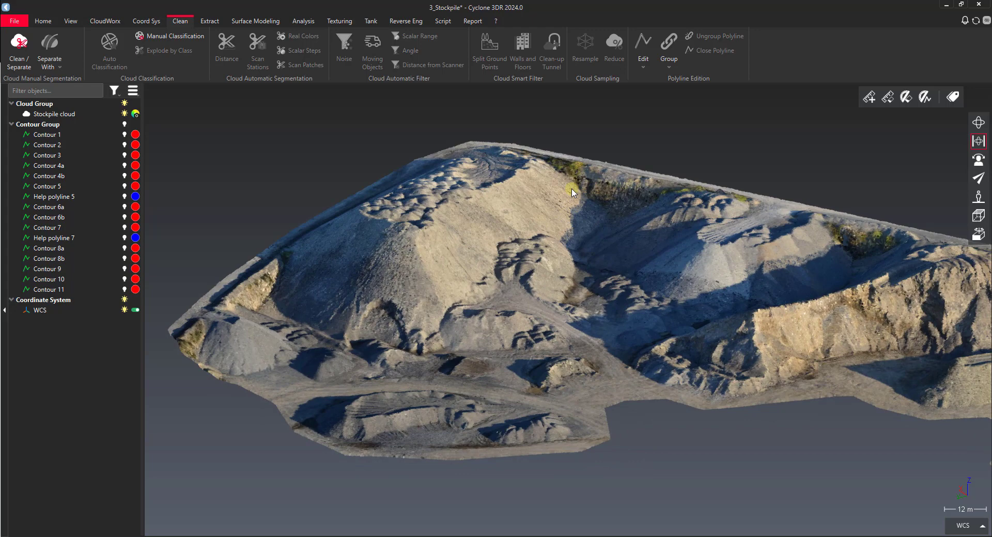
{"action": "mouse_move", "coordinate": [570, 182]}
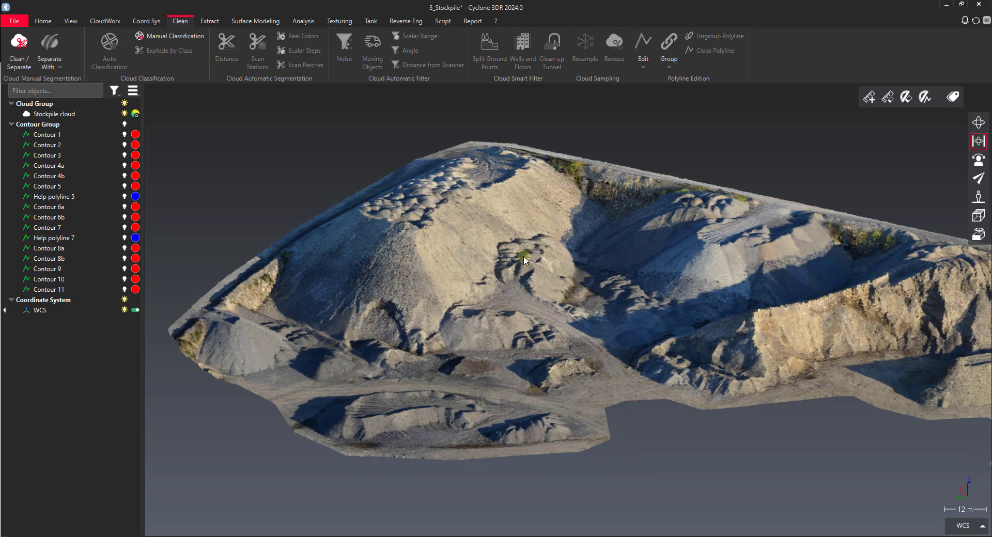
{"action": "mouse_move", "coordinate": [593, 280]}
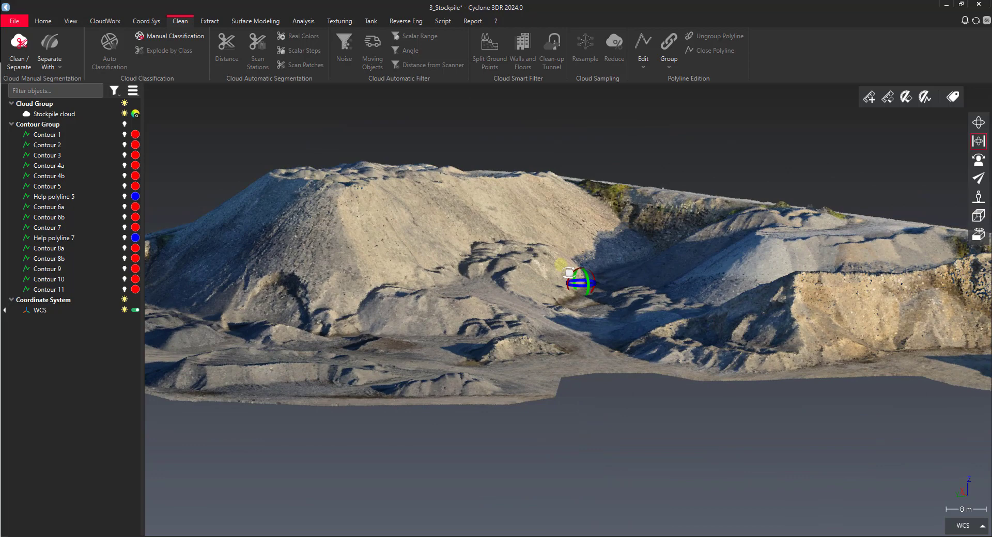
{"action": "left_click_drag", "start_coordinate": [575, 278], "coordinate": [550, 288]}
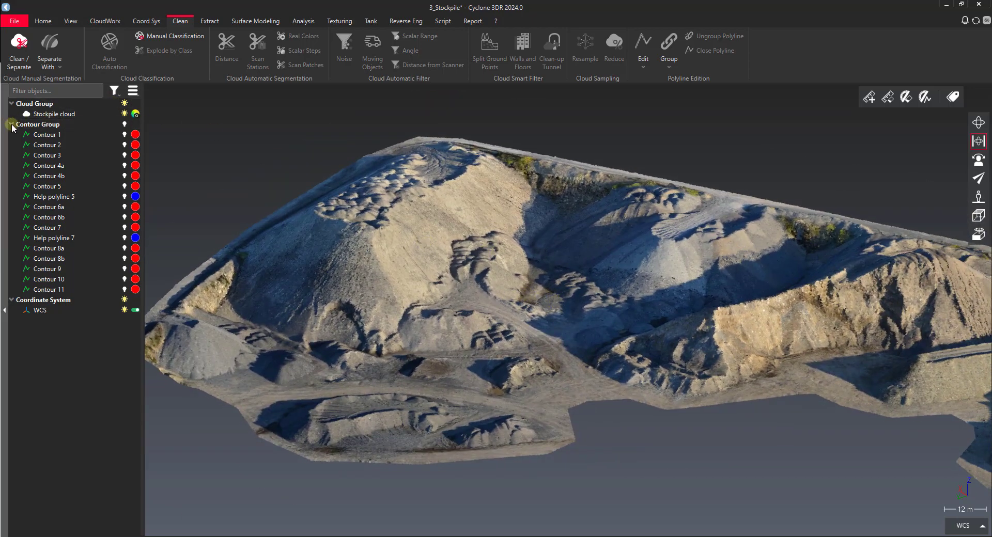
{"action": "left_click", "coordinate": [46, 134]}
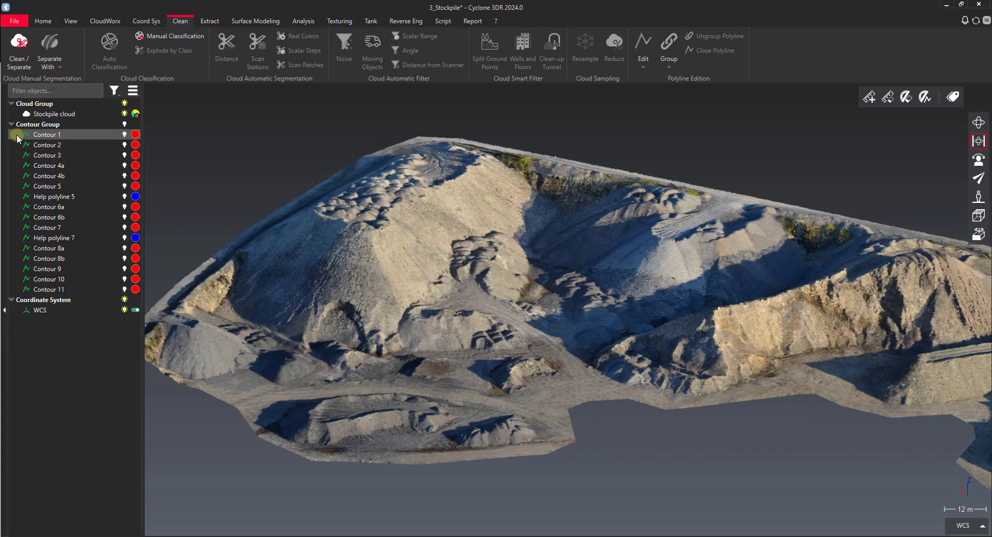
Select the Stockpile cloud and launch the Clean > Real Colors extraction tool
{"action": "left_click", "coordinate": [5, 124]}
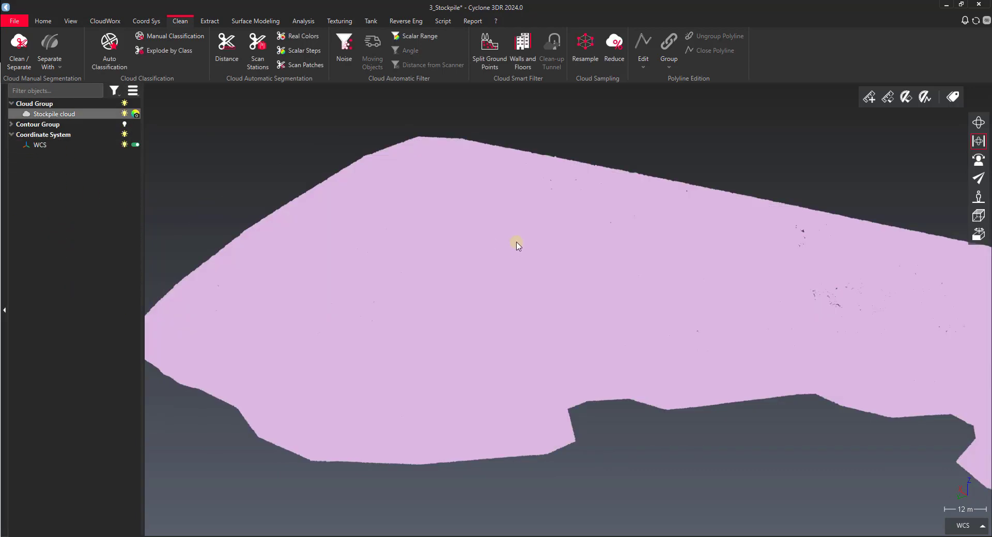
{"action": "mouse_move", "coordinate": [298, 37]}
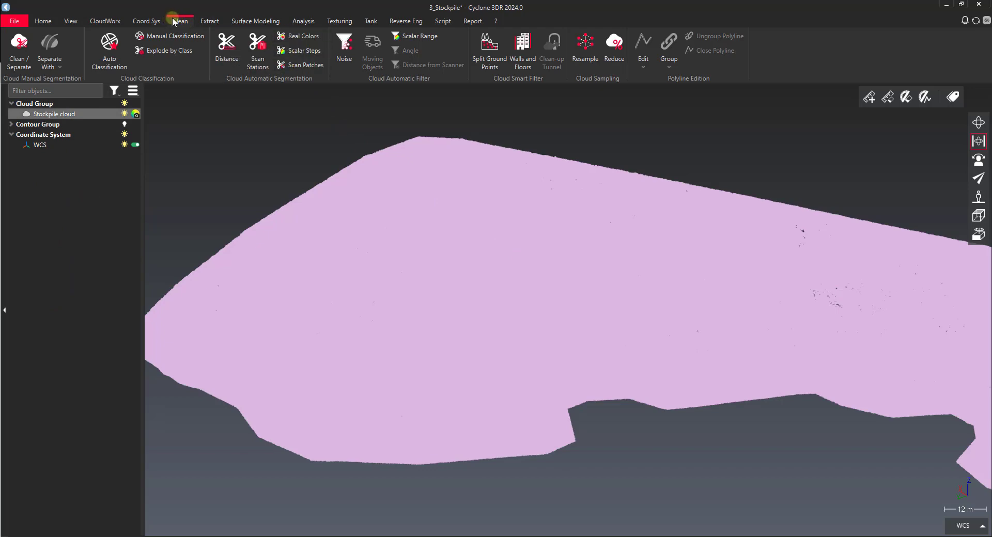
{"action": "left_click", "coordinate": [298, 36]}
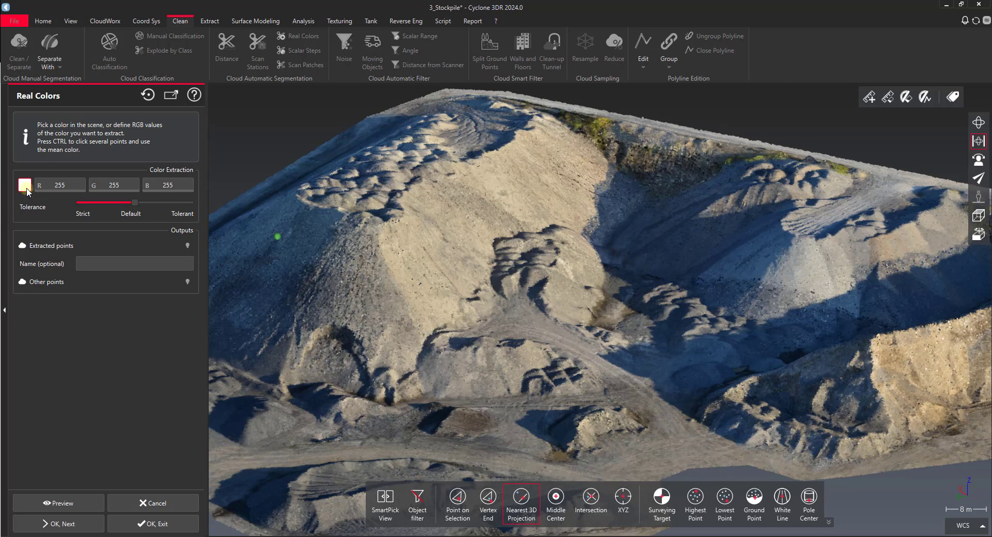
Sample the slope's tan colour (213, 184, 140) from the cloud and tighten the tolerance toward Strict
{"action": "left_click", "coordinate": [672, 161]}
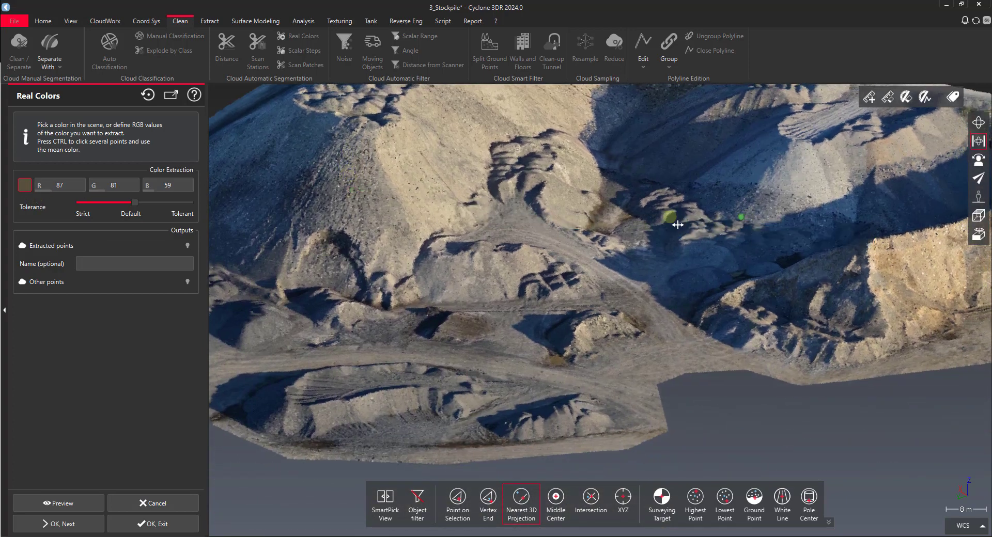
{"action": "left_click_drag", "start_coordinate": [677, 225], "coordinate": [541, 280]}
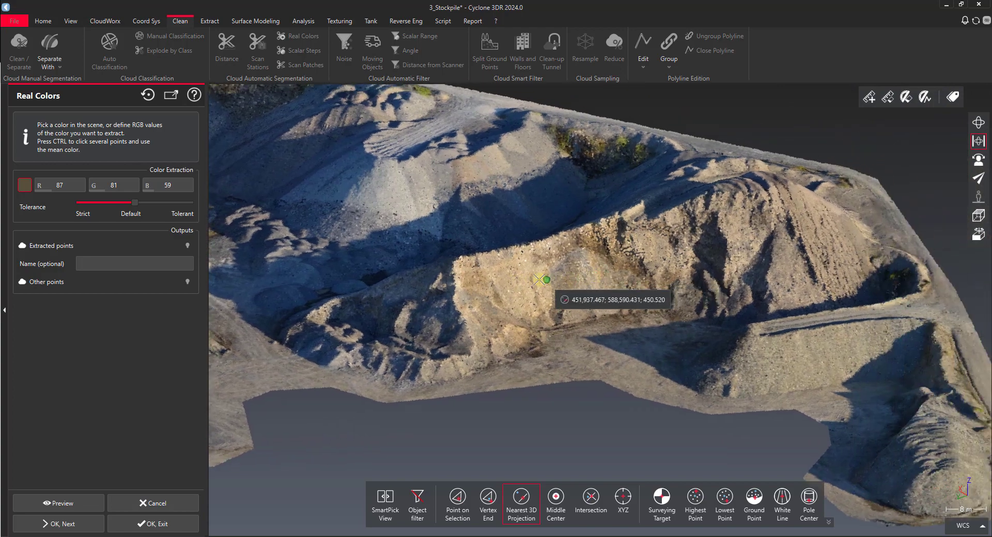
{"action": "left_click", "coordinate": [568, 277]}
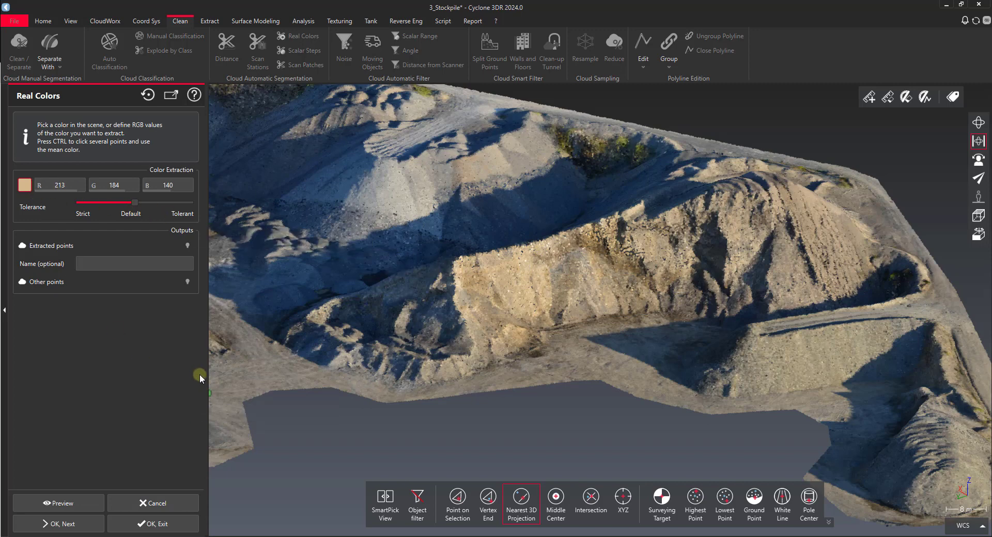
{"action": "left_click", "coordinate": [533, 271]}
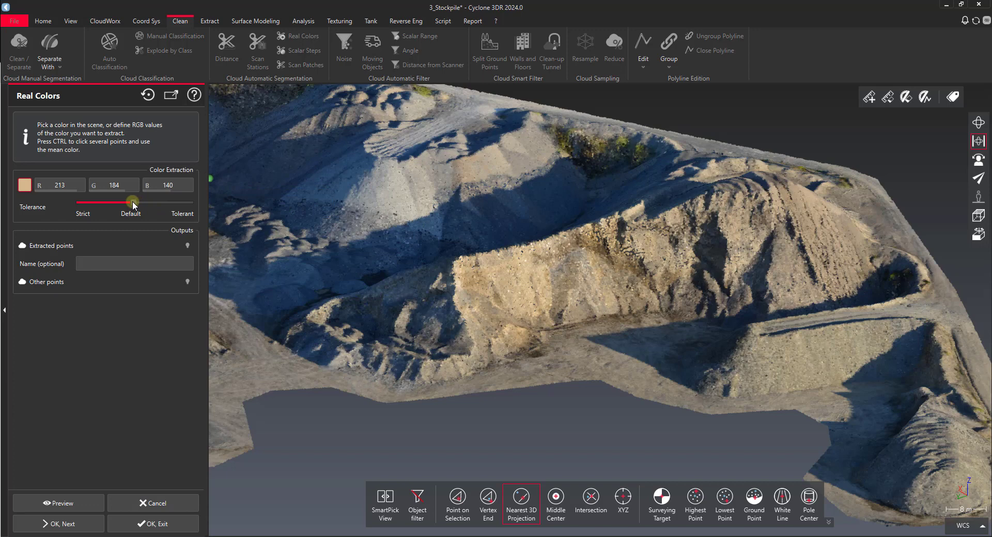
{"action": "left_click_drag", "start_coordinate": [133, 202], "coordinate": [113, 202]}
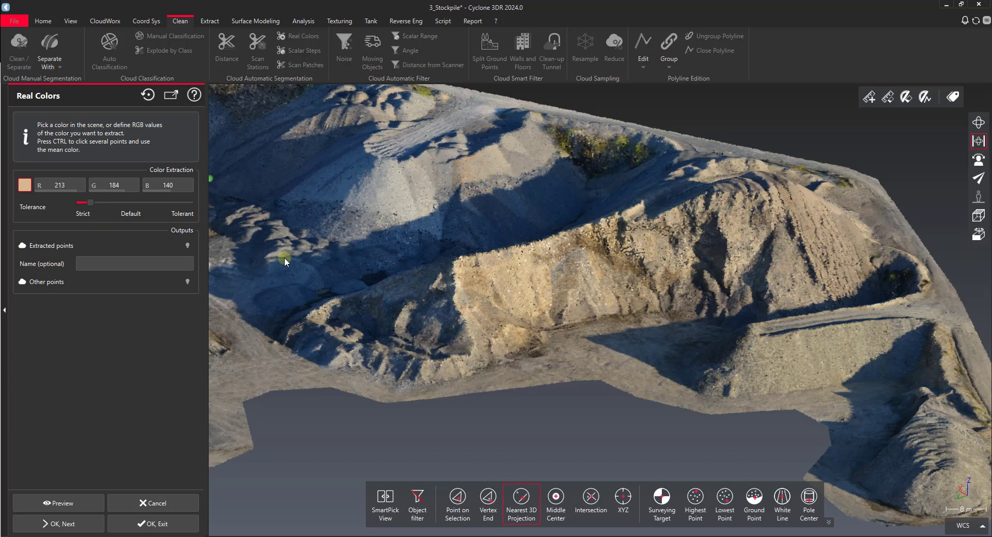
Preview the tan-colour match, loosening the tolerance and inspecting the matched points
{"action": "left_click", "coordinate": [58, 503]}
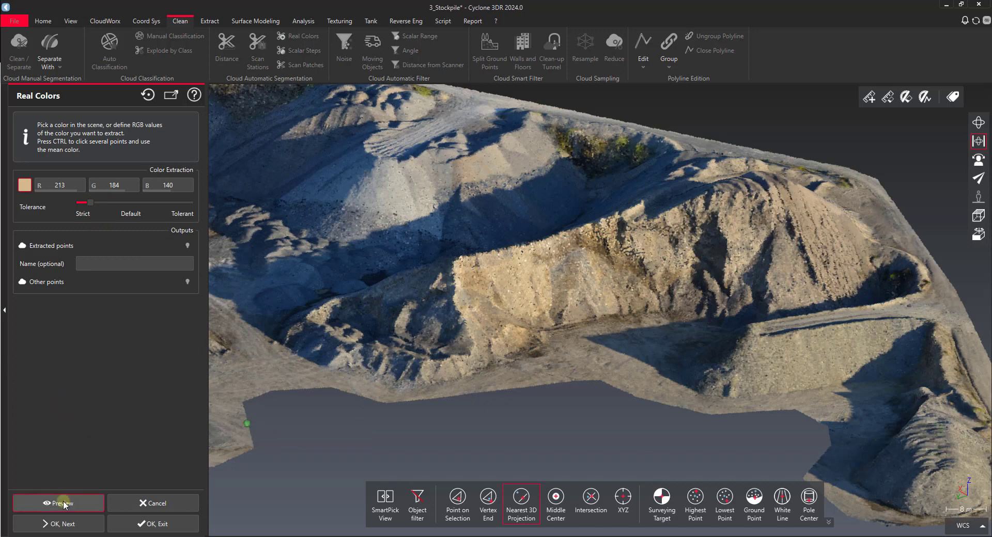
{"action": "left_click", "coordinate": [58, 503]}
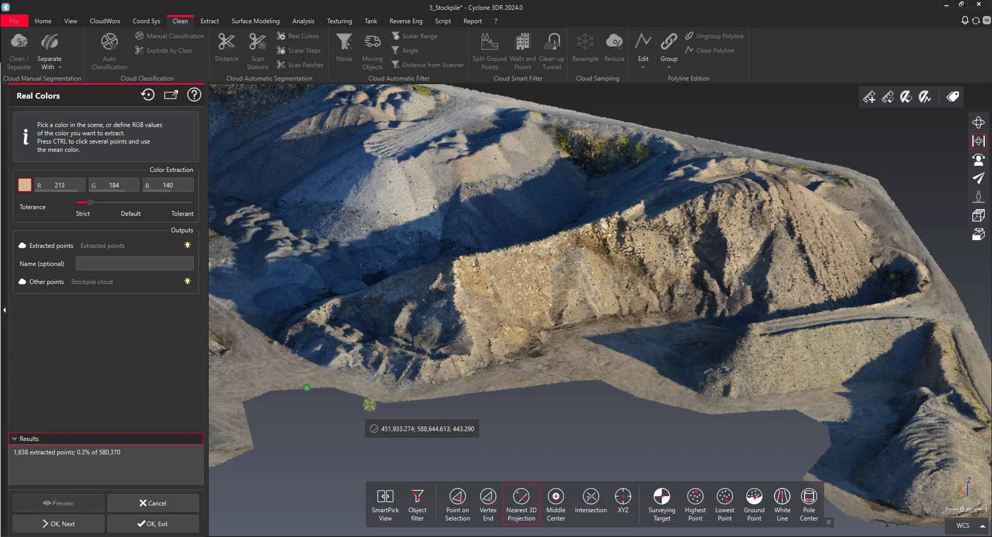
{"action": "scroll", "scroll_direction": "down", "scroll_amount": 3}
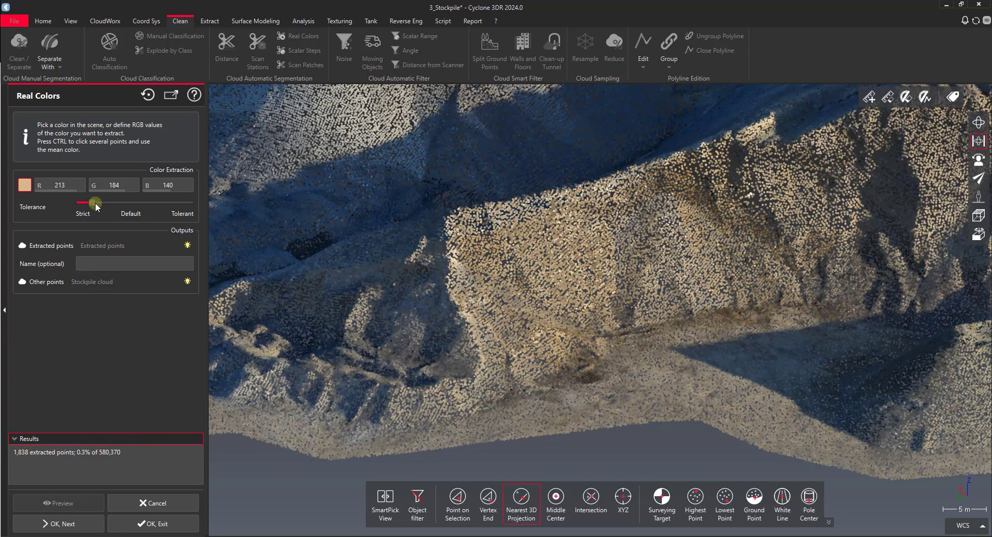
{"action": "left_click", "coordinate": [58, 503]}
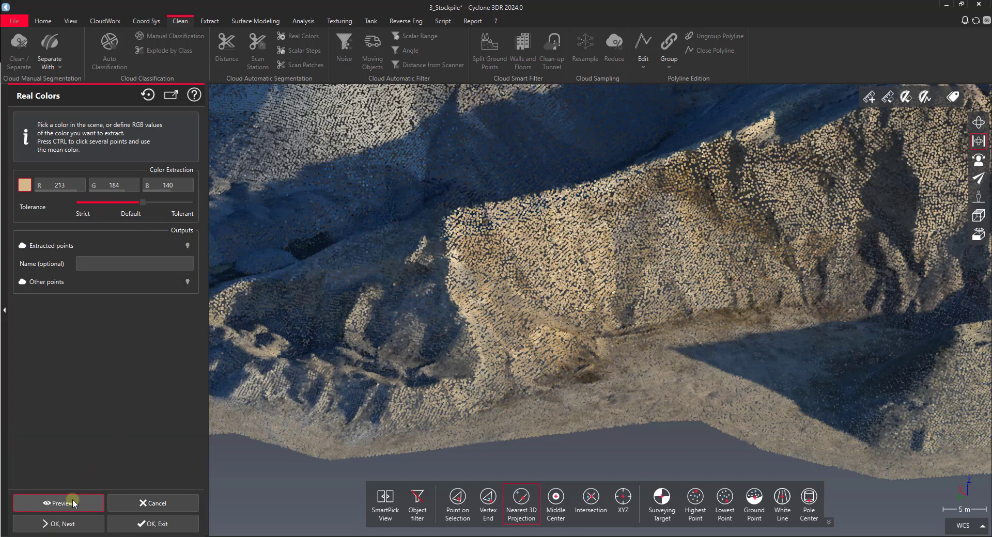
{"action": "left_click", "coordinate": [58, 503]}
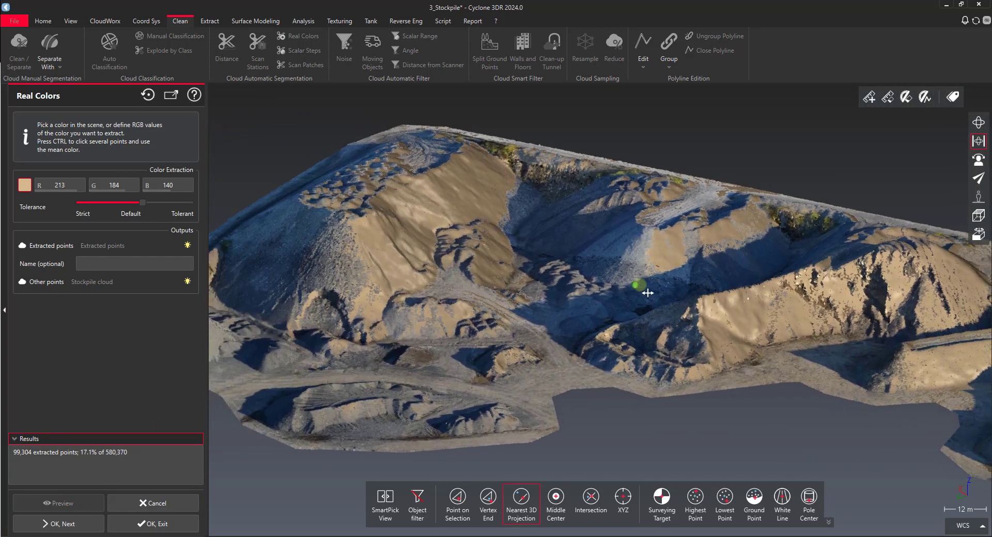
{"action": "left_click_drag", "start_coordinate": [638, 285], "coordinate": [373, 212]}
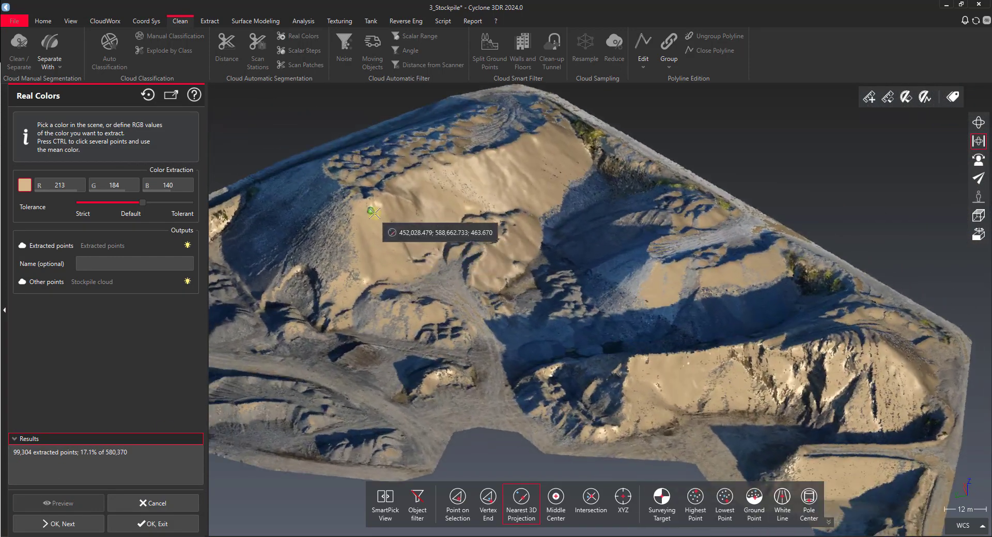
Resample the colour on vegetation to dark green (96, 100, 52), previewing a 259-point match
{"action": "left_click_drag", "start_coordinate": [148, 203], "coordinate": [139, 202]}
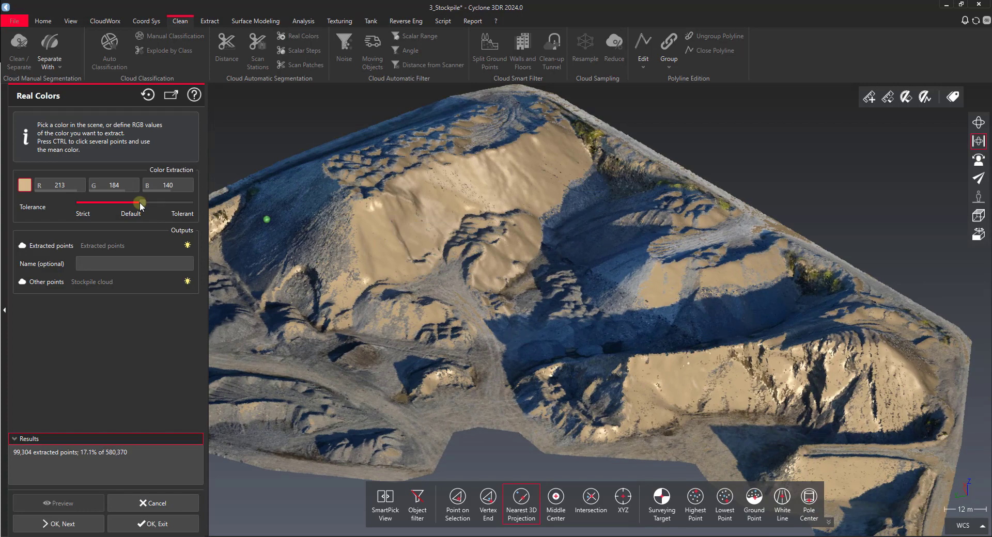
{"action": "left_click", "coordinate": [58, 503]}
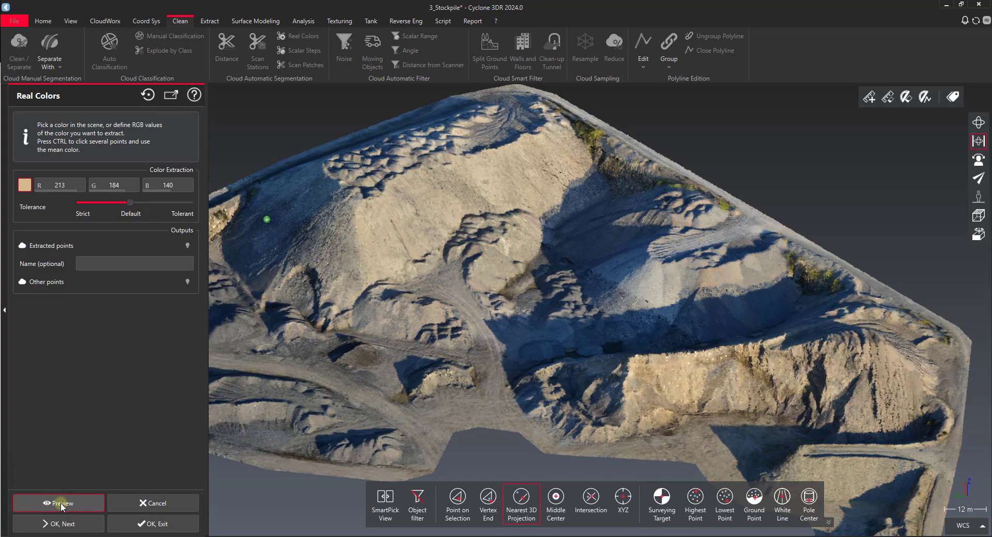
{"action": "left_click", "coordinate": [58, 503]}
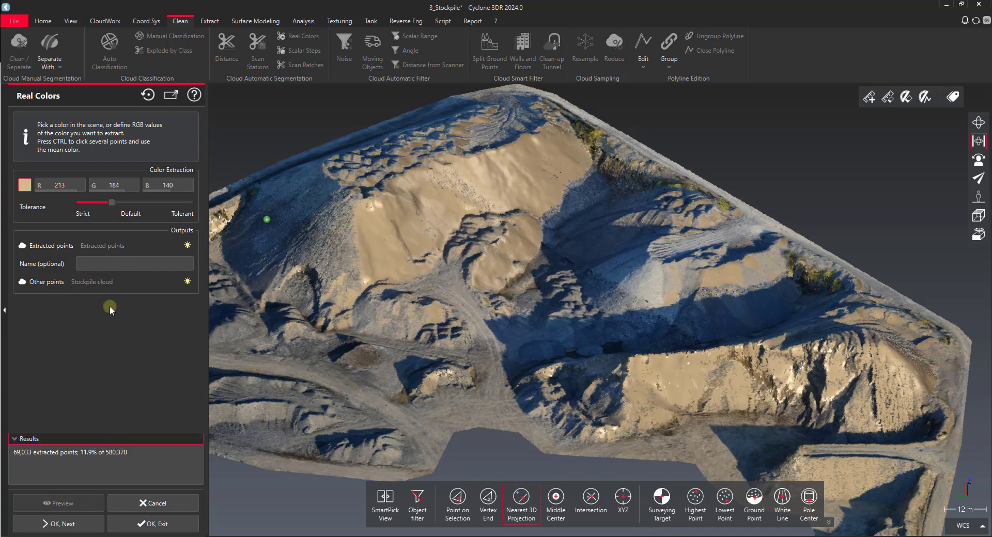
{"action": "left_click", "coordinate": [226, 185]}
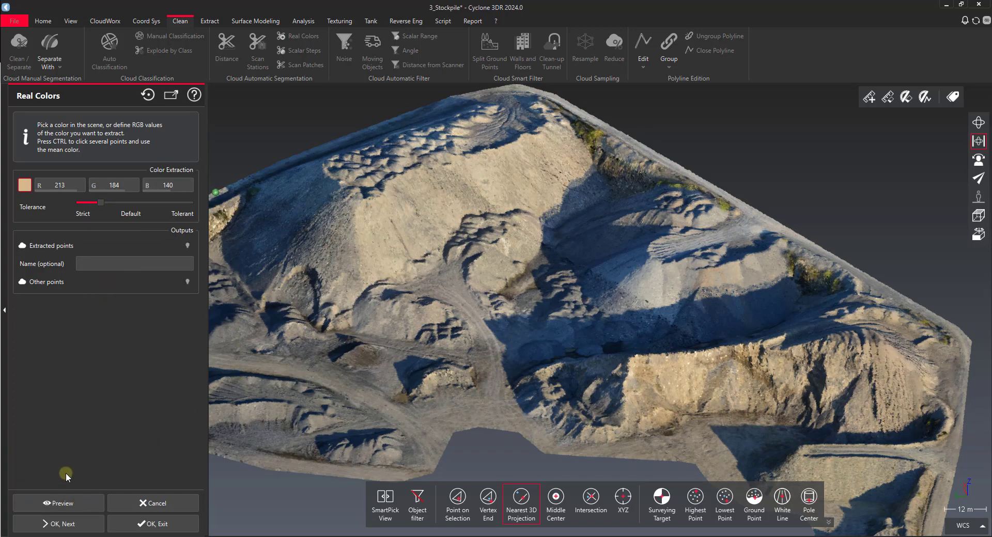
{"action": "left_click", "coordinate": [57, 503]}
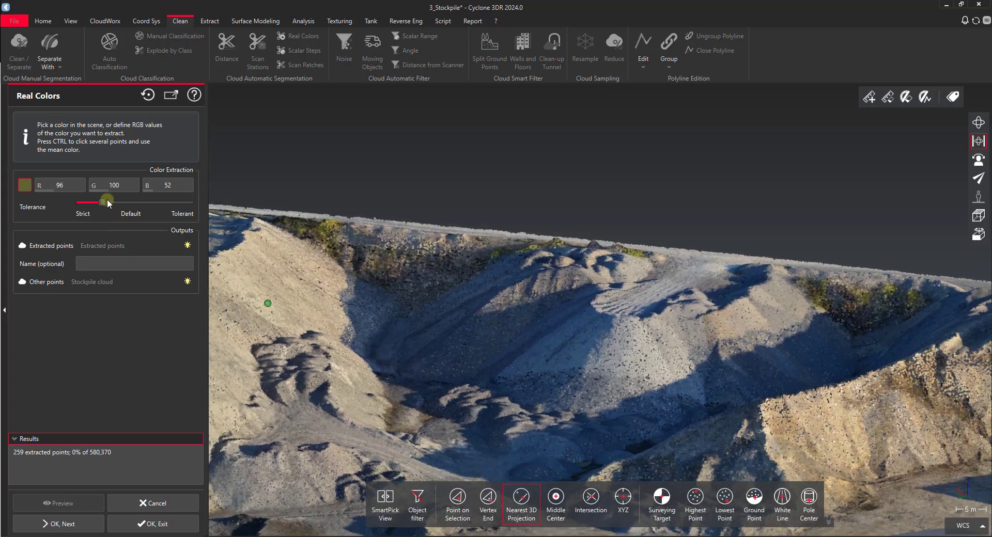
Fine-tune the green tolerance with previews so mainly vegetation matches, ready to extract it
{"action": "left_click_drag", "start_coordinate": [106, 201], "coordinate": [128, 202]}
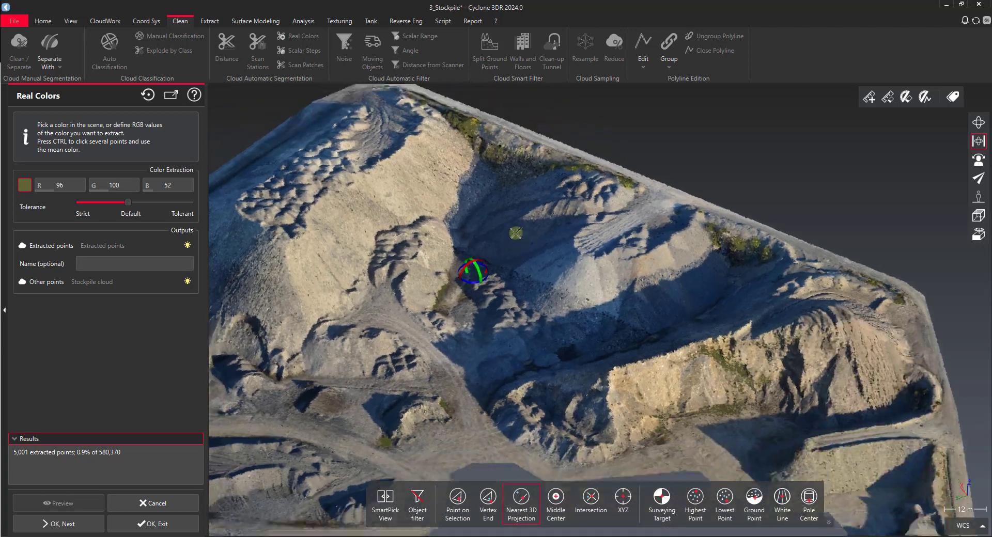
{"action": "left_click", "coordinate": [58, 503]}
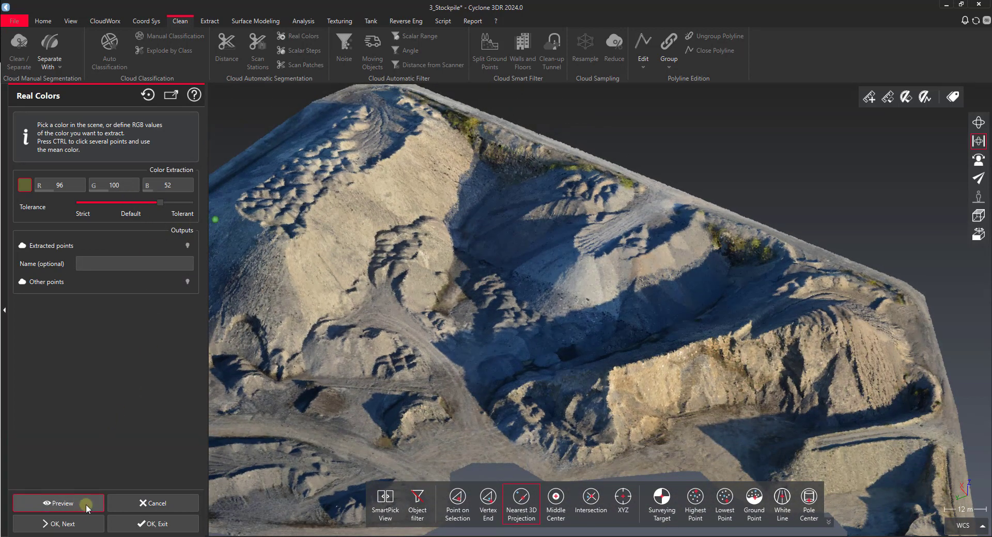
{"action": "left_click", "coordinate": [61, 503]}
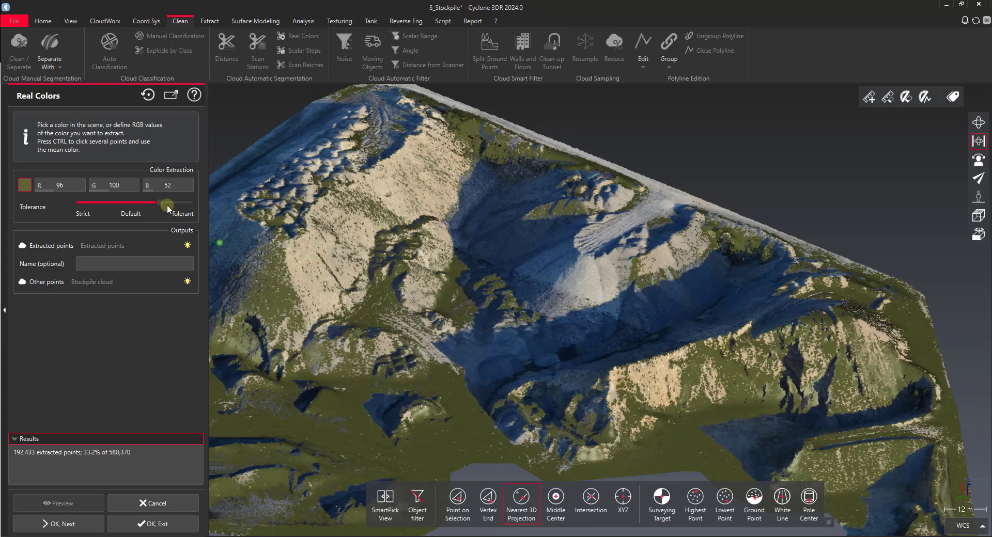
{"action": "left_click_drag", "start_coordinate": [165, 204], "coordinate": [127, 203]}
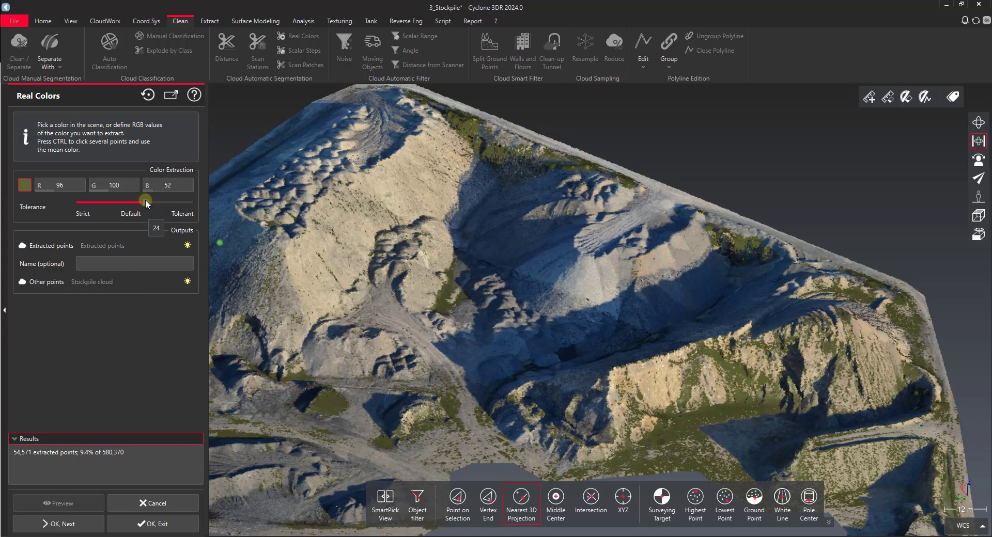
{"action": "left_click_drag", "start_coordinate": [146, 201], "coordinate": [126, 201]}
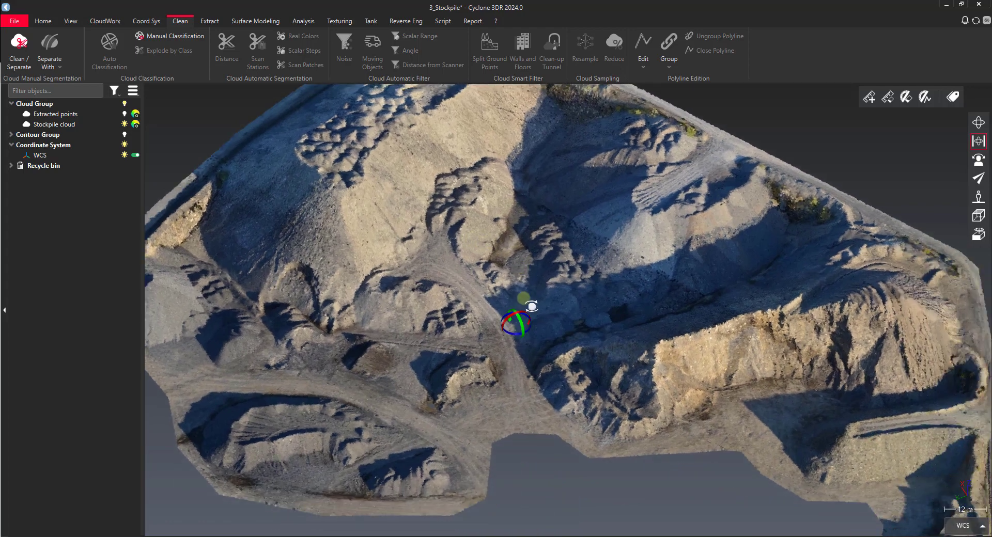
Change the Stockpile cloud's representation from Real Color to inspection (scalar) colouring
{"action": "left_click_drag", "start_coordinate": [517, 319], "coordinate": [550, 353]}
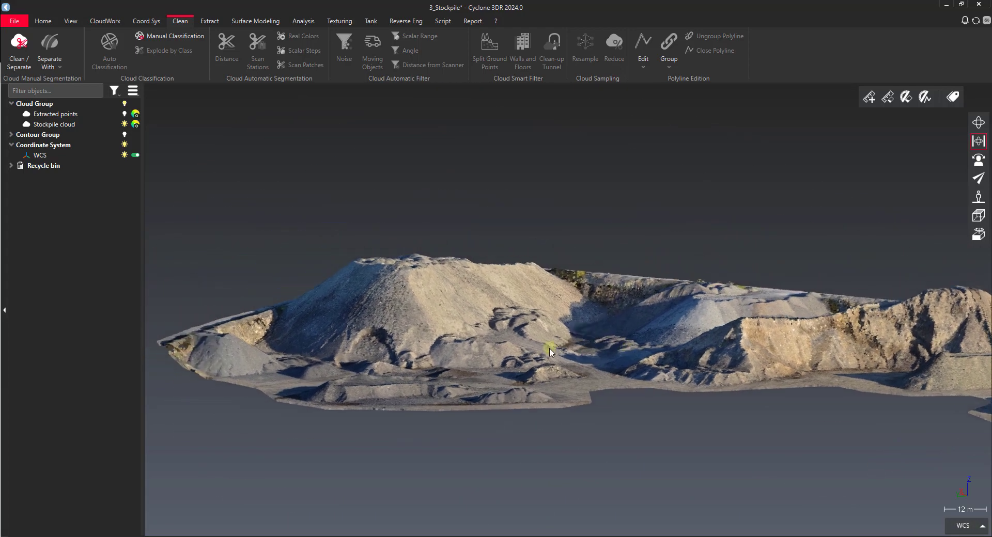
{"action": "left_click_drag", "start_coordinate": [551, 352], "coordinate": [346, 196]}
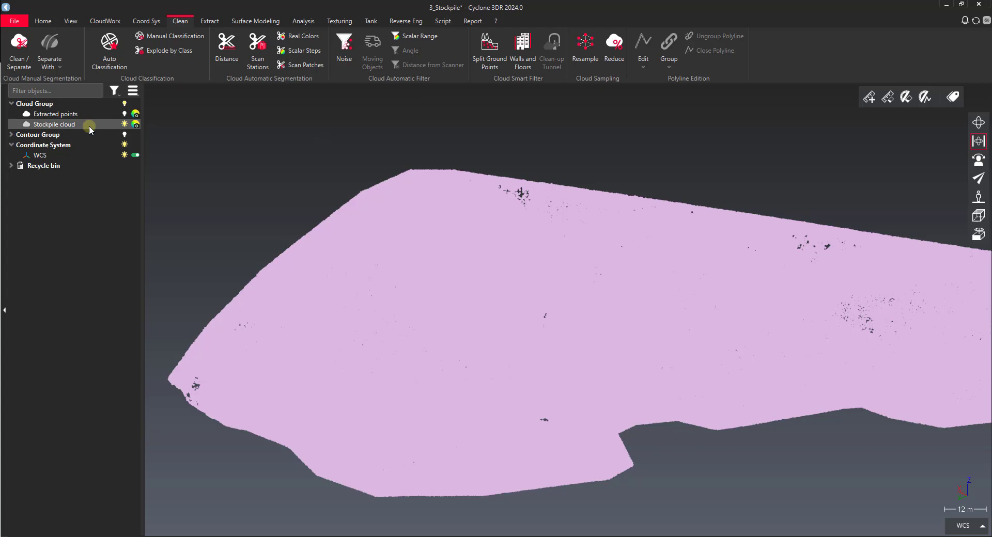
{"action": "left_click", "coordinate": [135, 128]}
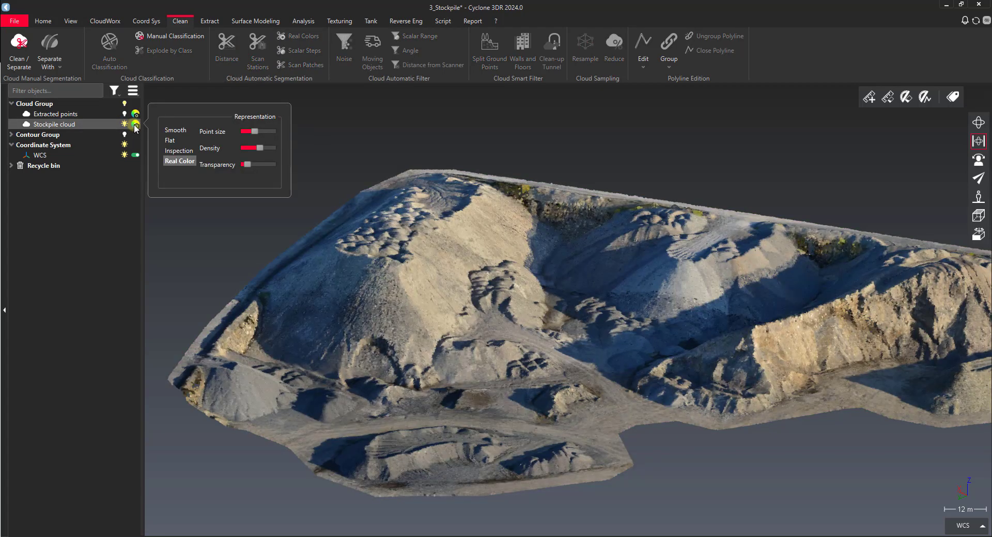
{"action": "left_click", "coordinate": [179, 151]}
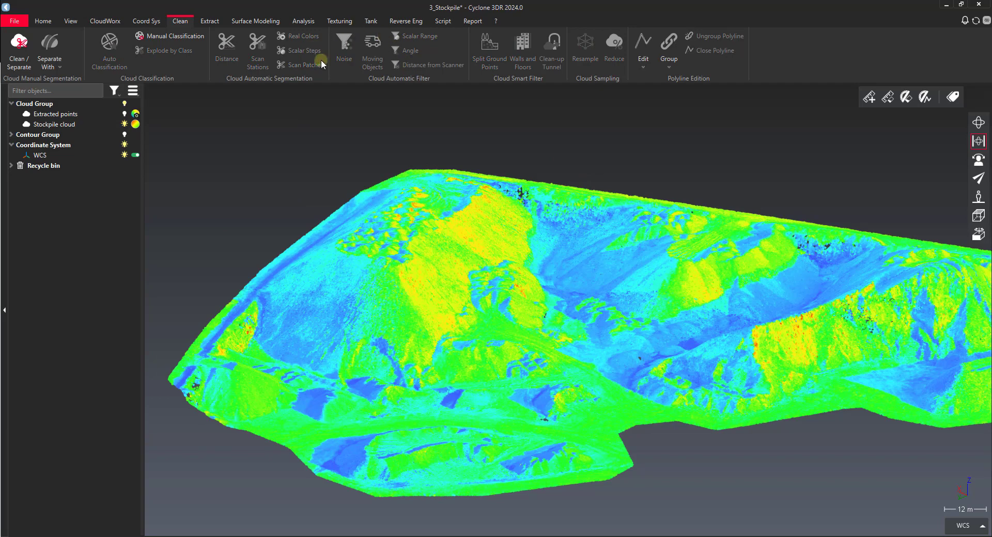
{"action": "mouse_move", "coordinate": [627, 336]}
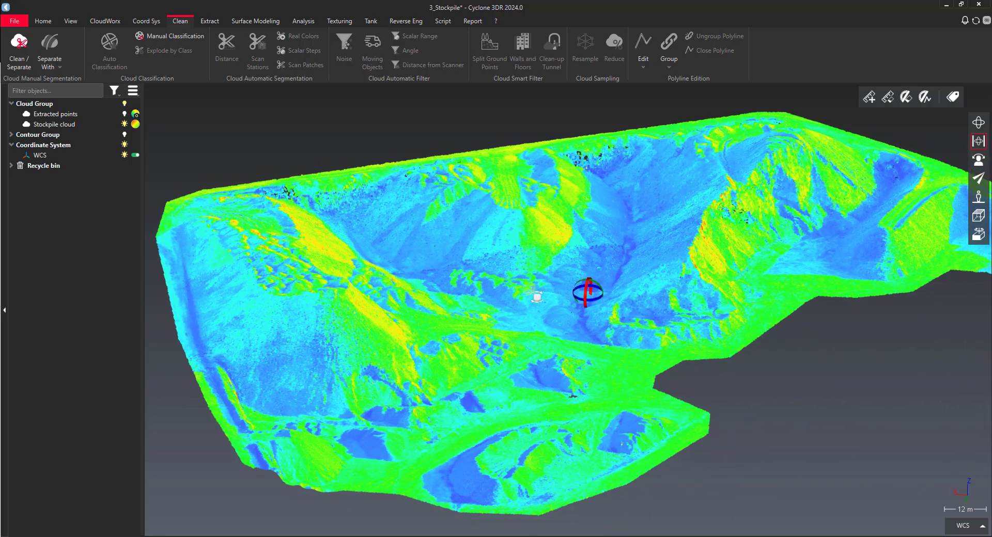
{"action": "left_click", "coordinate": [298, 36]}
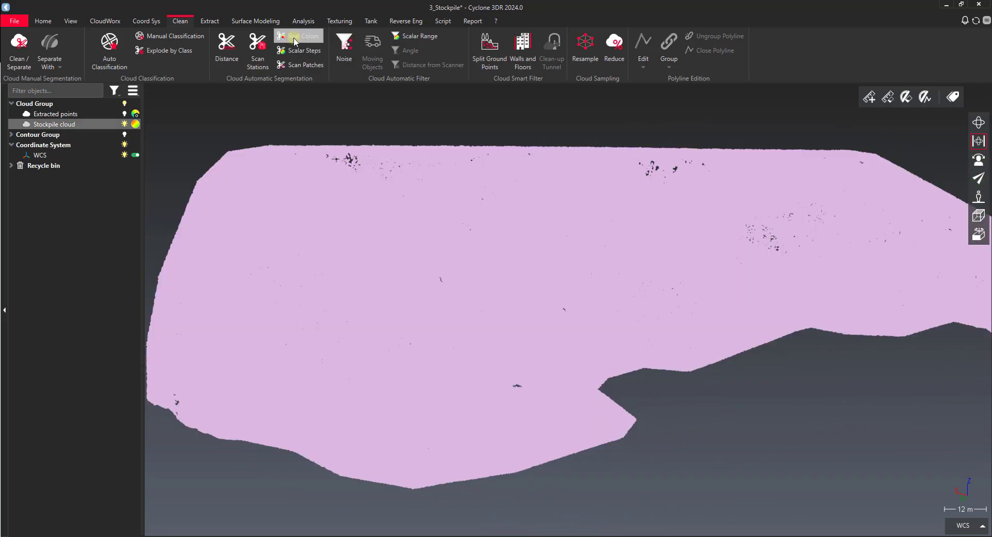
{"action": "left_click", "coordinate": [303, 21]}
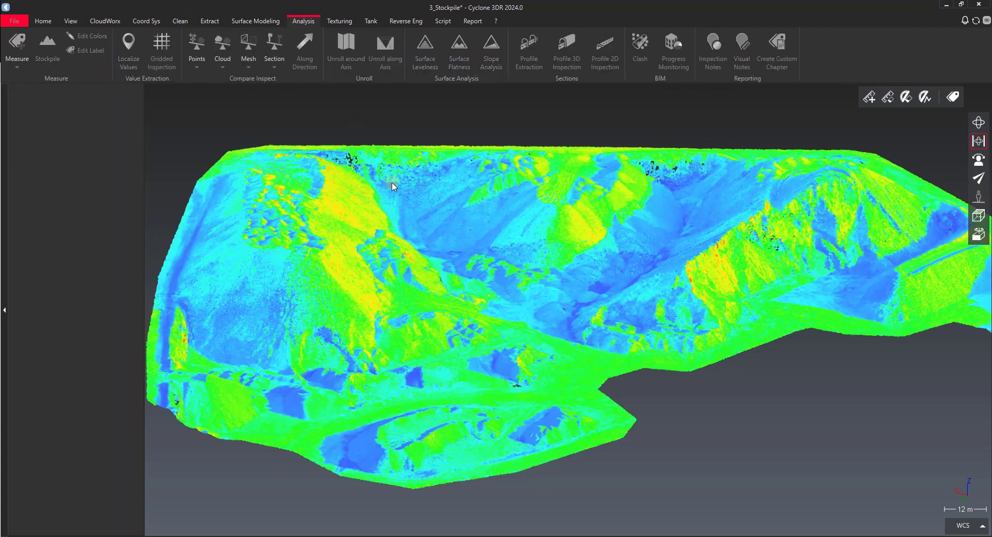
Colour the cloud Along Direction Z and choose a stepped preset scale for 442–467.6 m bands
{"action": "left_click", "coordinate": [304, 50]}
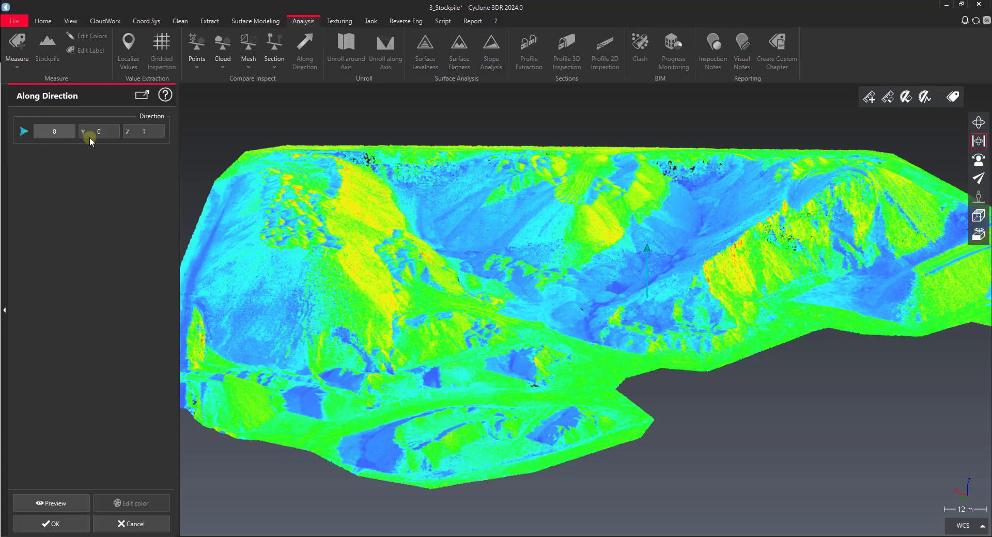
{"action": "left_click", "coordinate": [51, 503]}
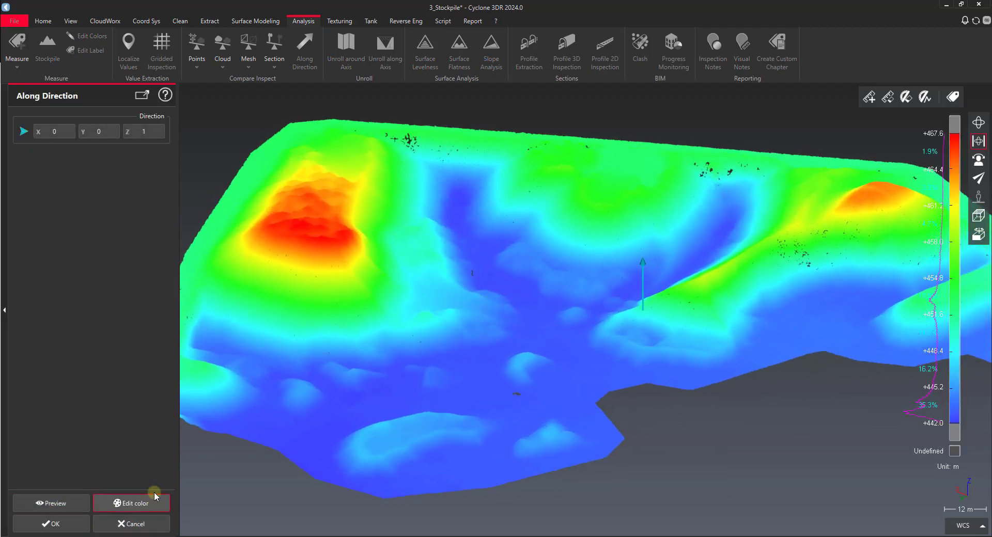
{"action": "left_click", "coordinate": [131, 503]}
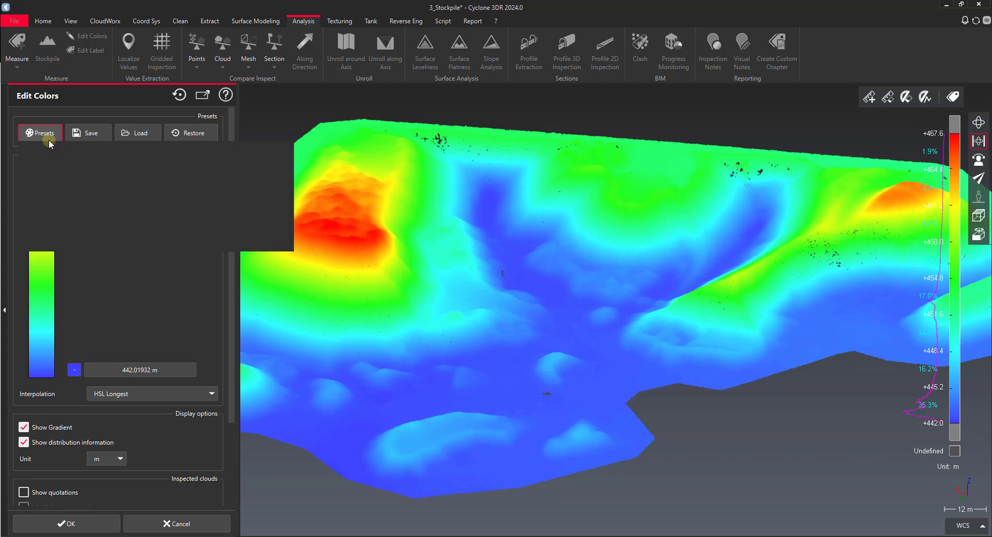
{"action": "left_click", "coordinate": [41, 133]}
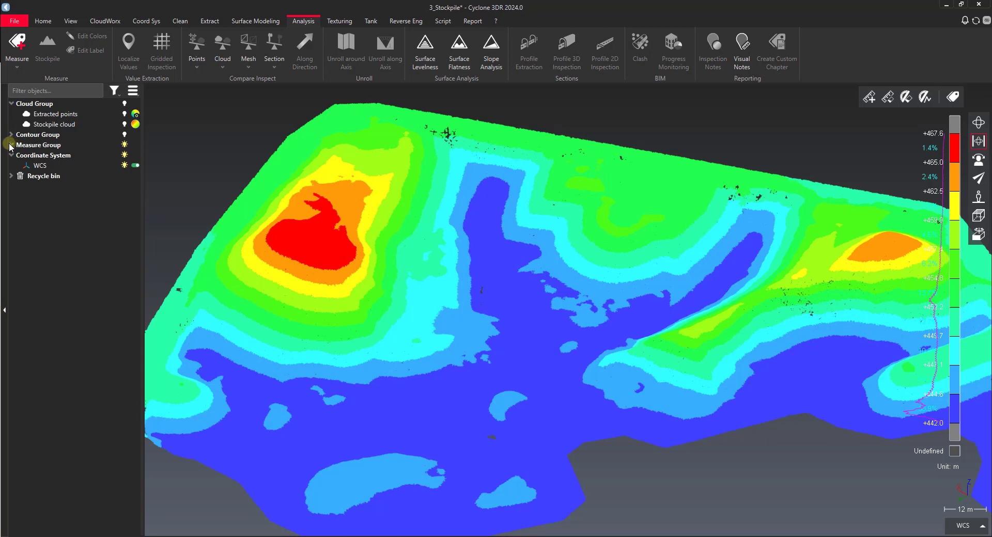
{"action": "left_click", "coordinate": [12, 144]}
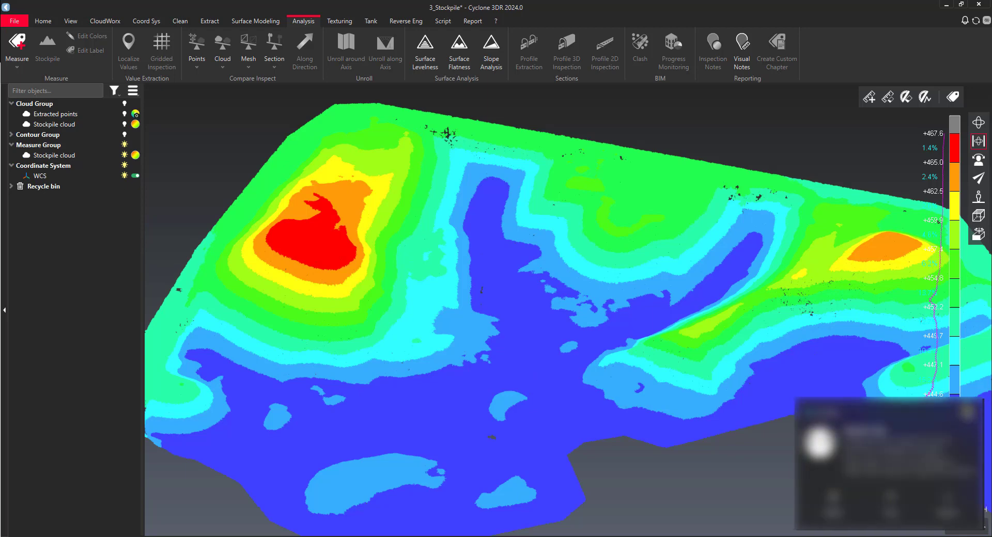
{"action": "left_click", "coordinate": [11, 134]}
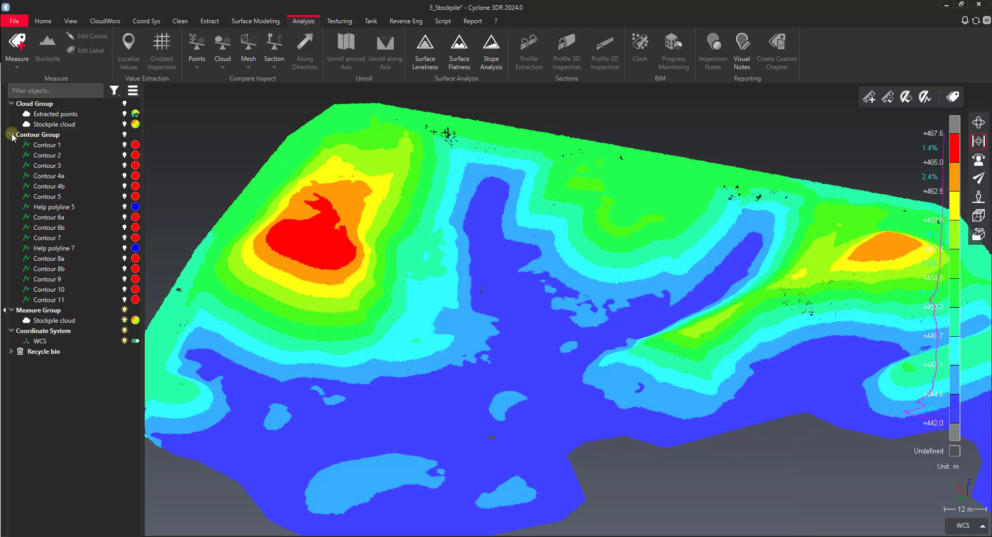
{"action": "left_click", "coordinate": [11, 134]}
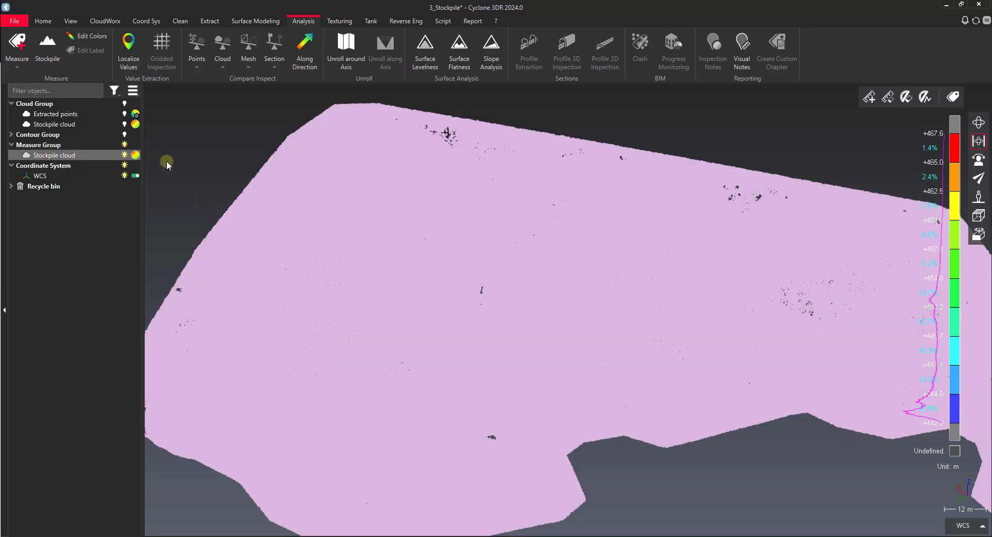
Run Clean > Scalar Steps to split the cloud into ten elevation-band clouds and select one
{"action": "left_click", "coordinate": [180, 21]}
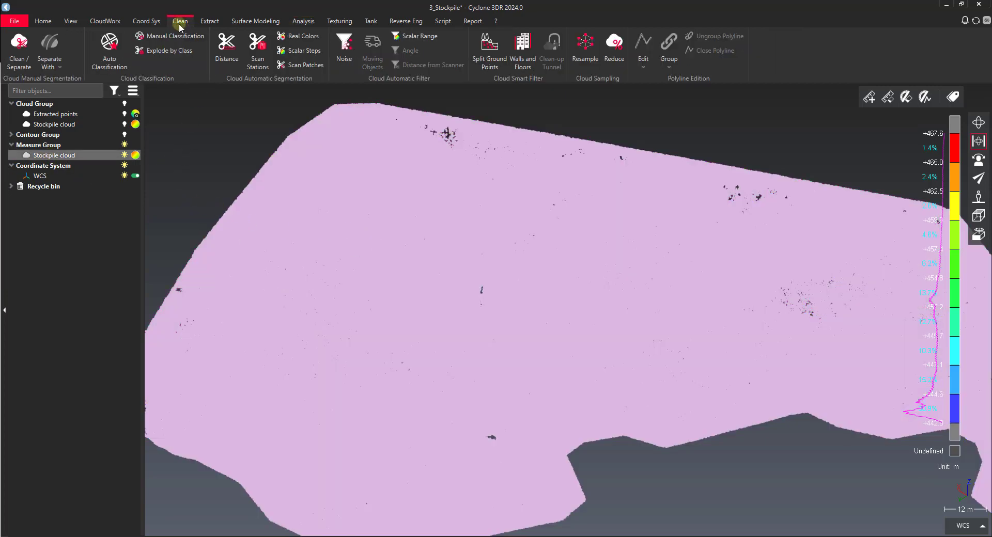
{"action": "mouse_move", "coordinate": [299, 51]}
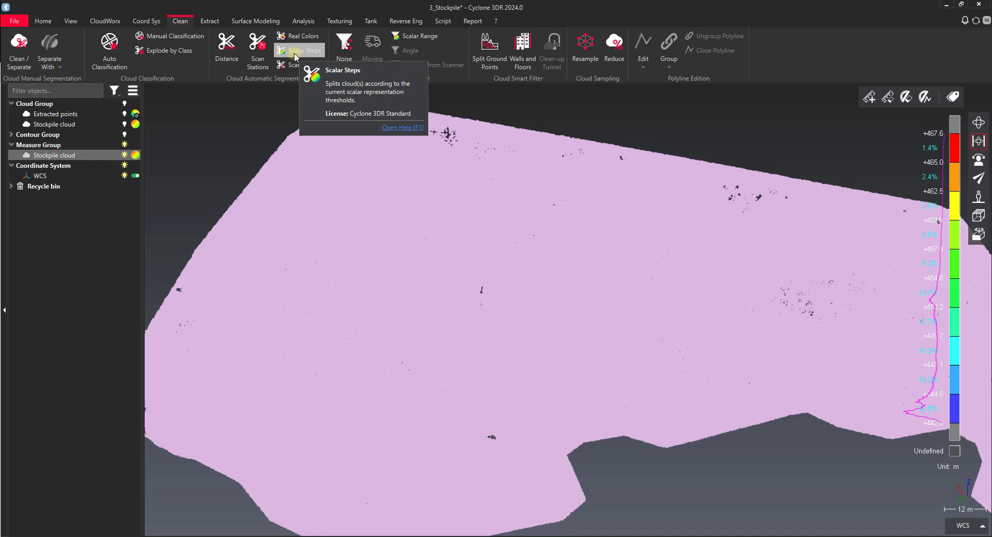
{"action": "left_click", "coordinate": [298, 50]}
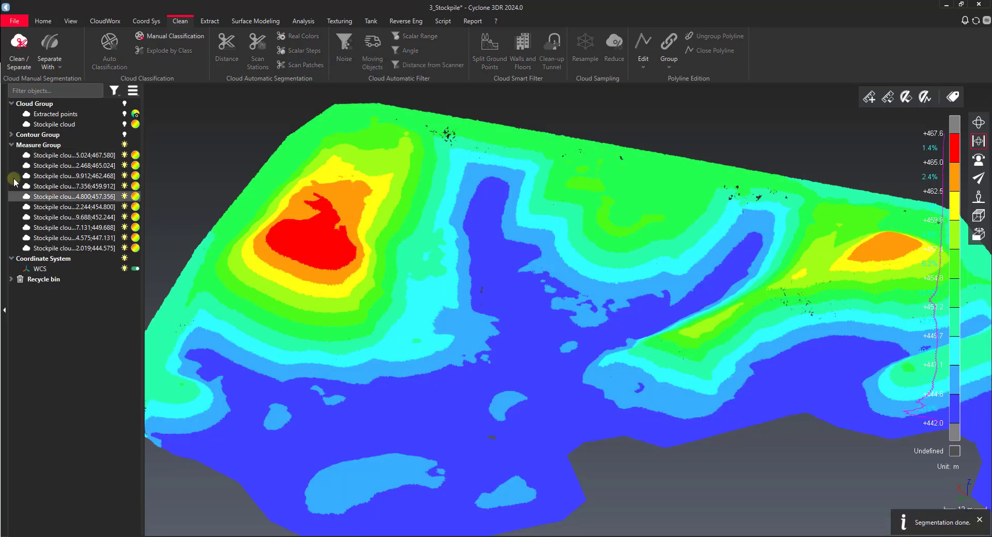
{"action": "left_click", "coordinate": [70, 176]}
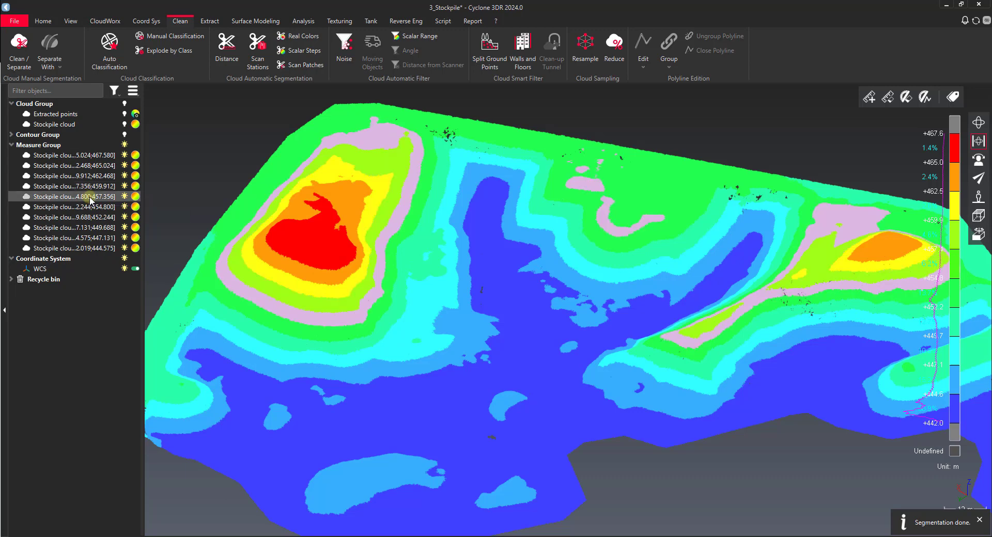
{"action": "mouse_move", "coordinate": [103, 209]}
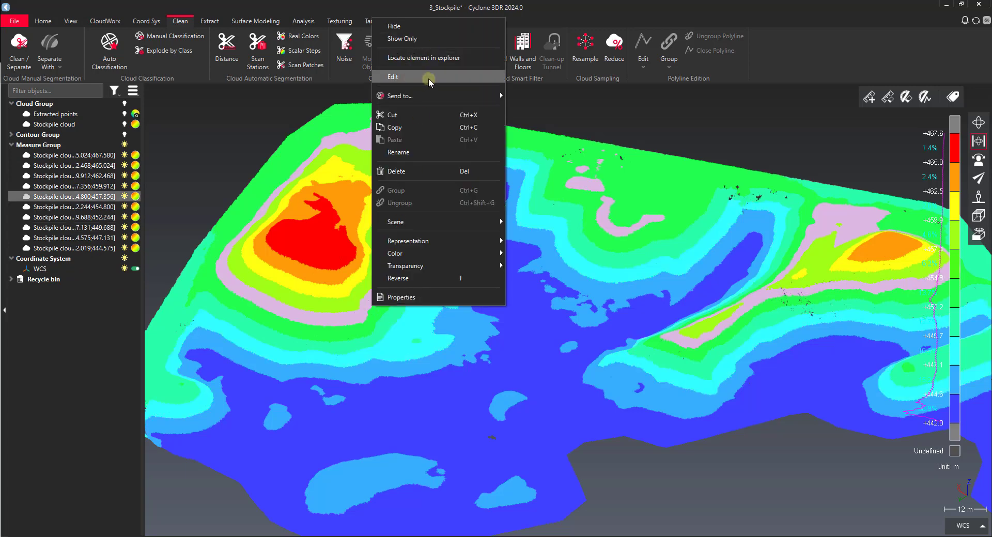
{"action": "mouse_move", "coordinate": [400, 95]}
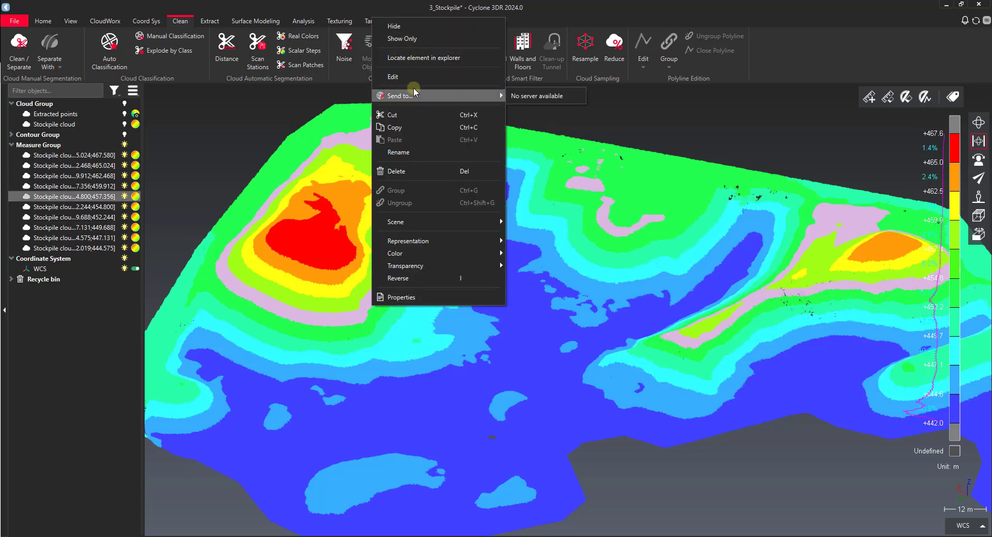